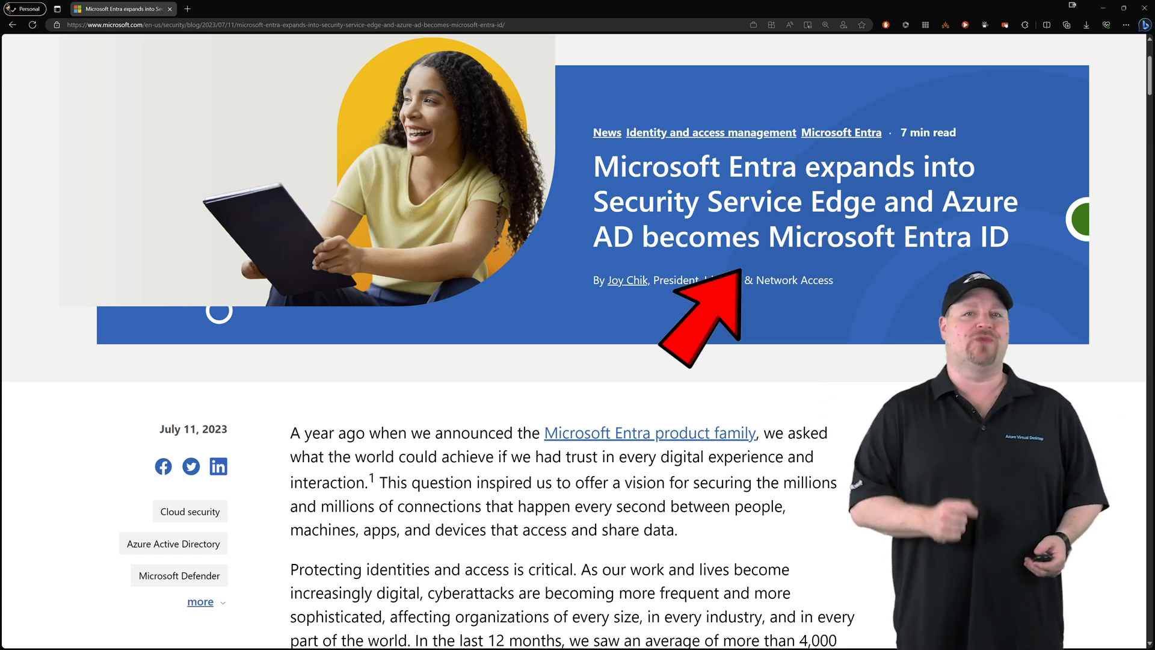
Expand Protection in the left navigation to reveal Identity Protection, Conditional Access and related features
scroll(down, 3)
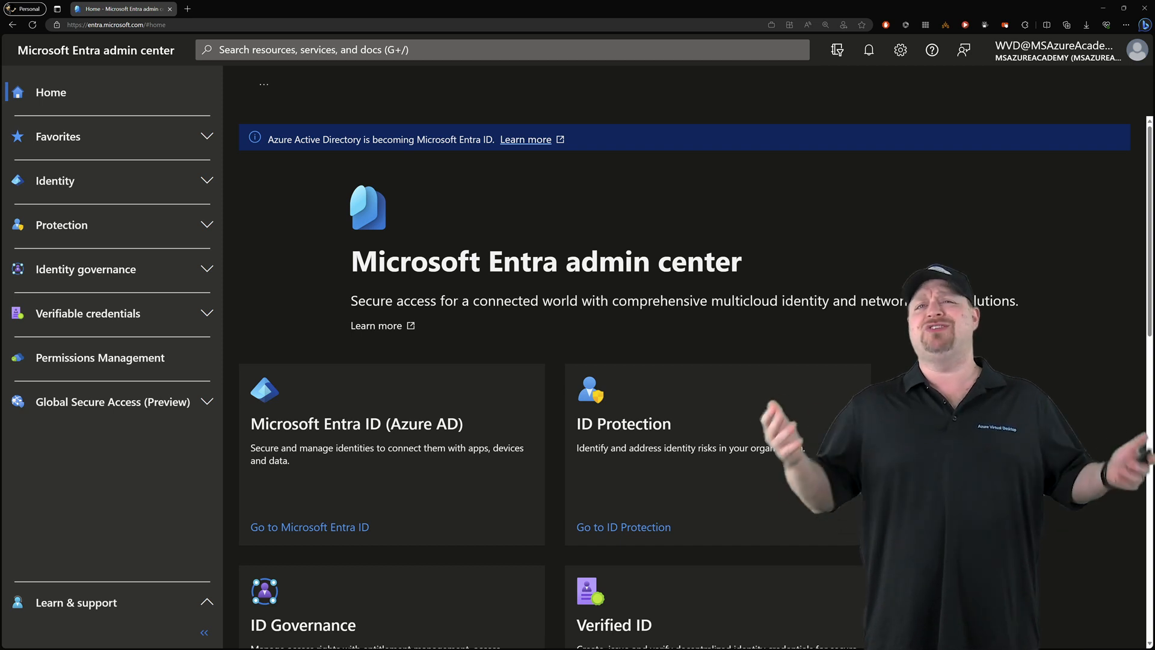
click(54, 181)
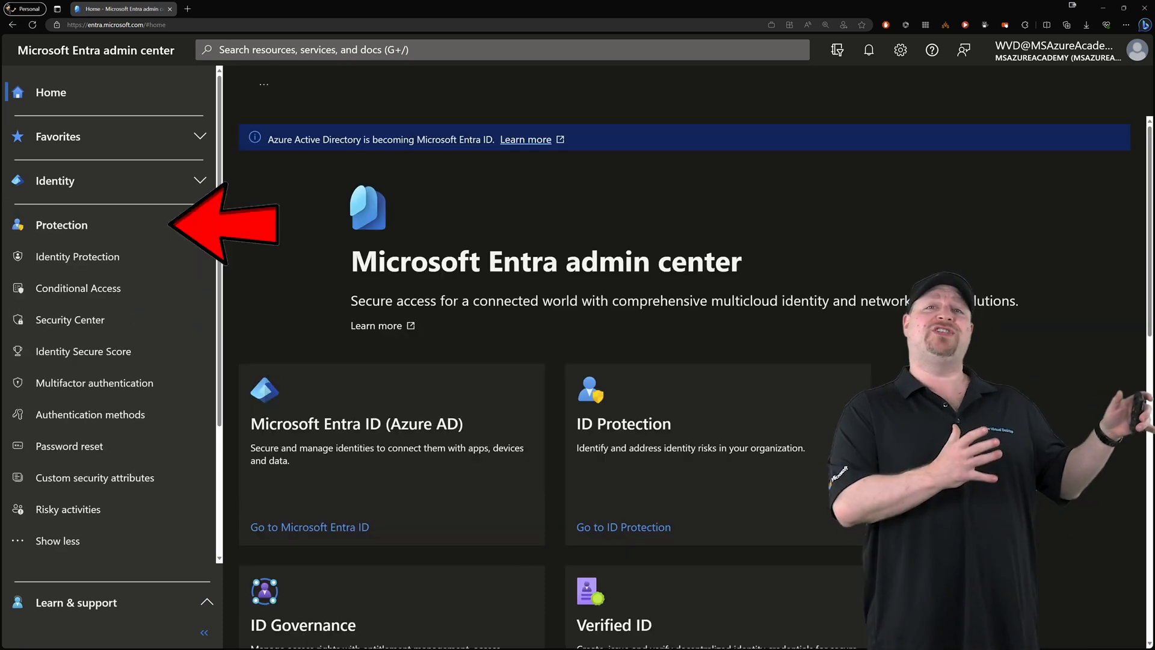
Show the Identity governance dashboard with Entitlement management, Access reviews and PIM
click(77, 256)
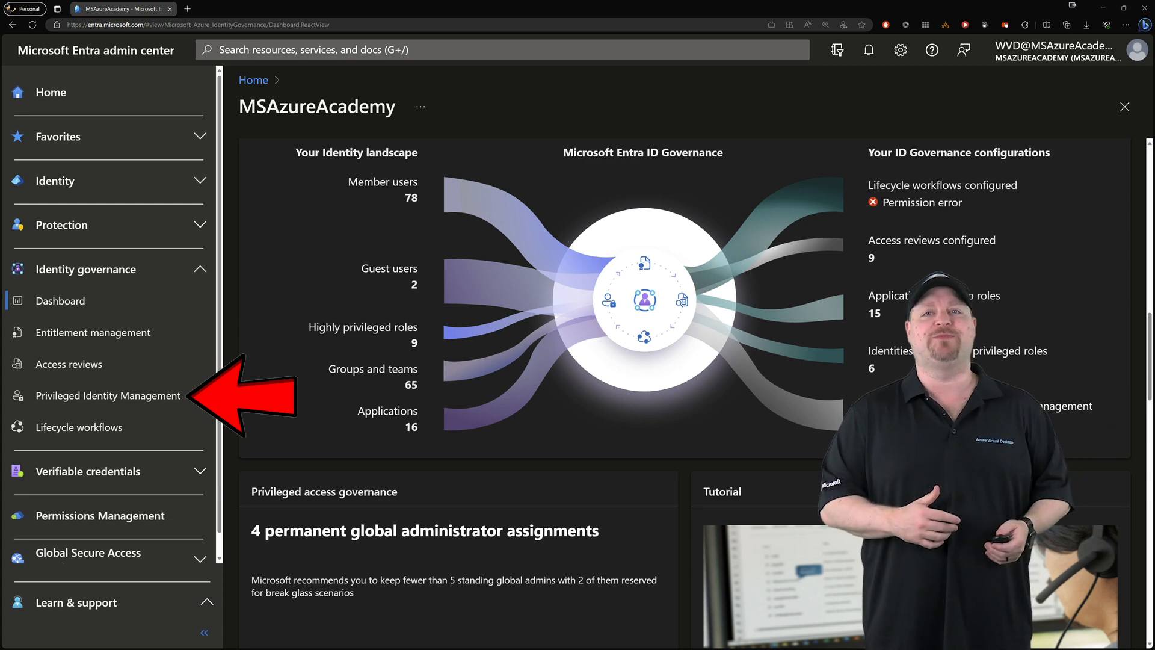
Visit Privileged Identity Management, return to the dashboard, then expand Verifiable credentials on Home
click(108, 396)
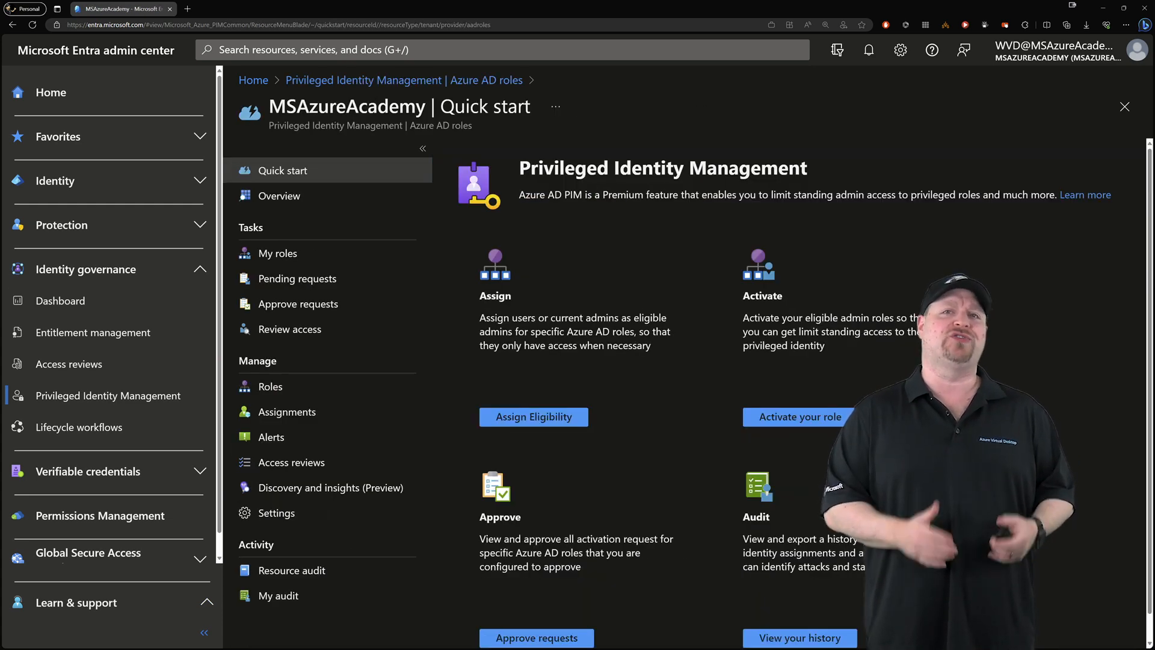
click(279, 195)
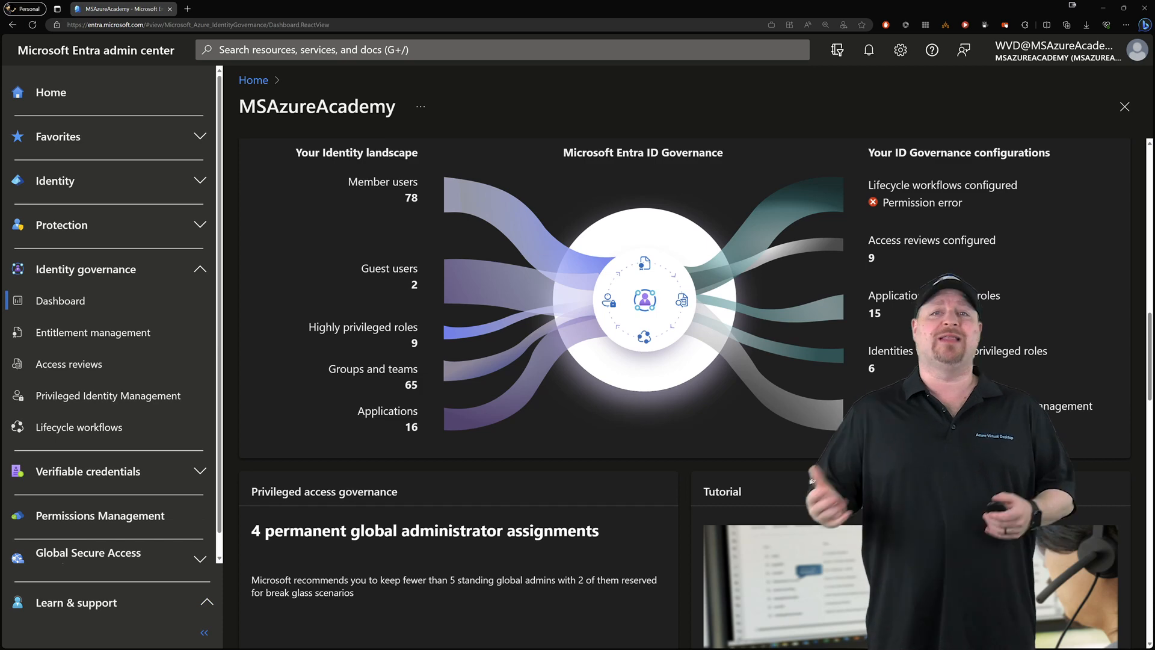
click(51, 92)
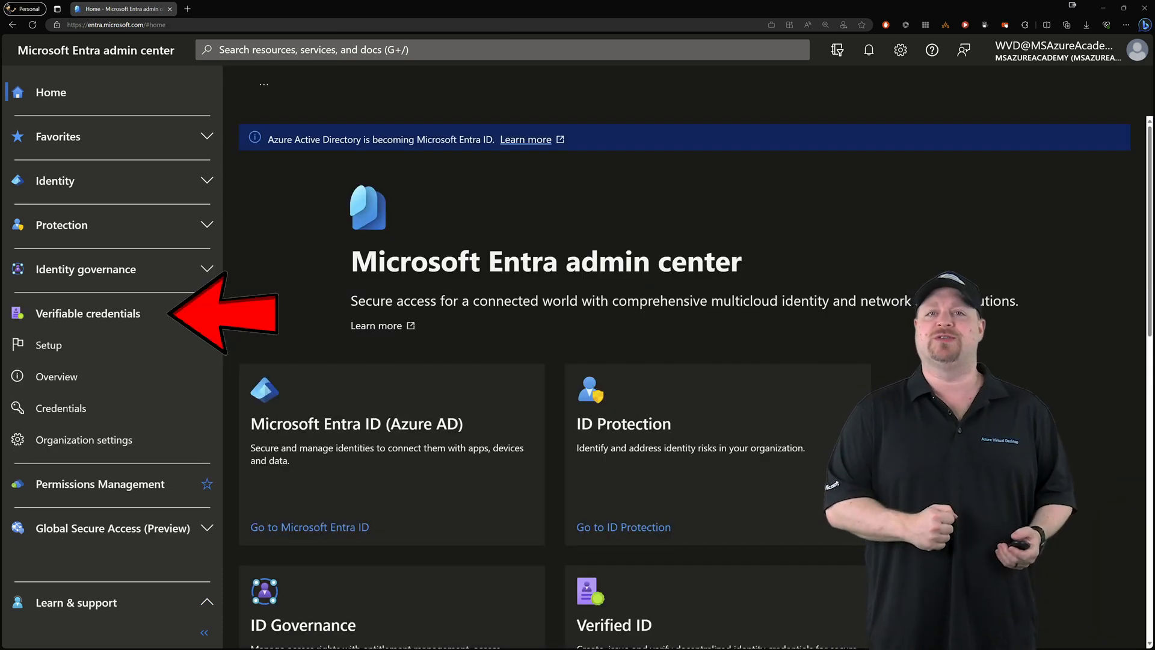
Show the Permissions Management overview page about Zero Trust
click(50, 344)
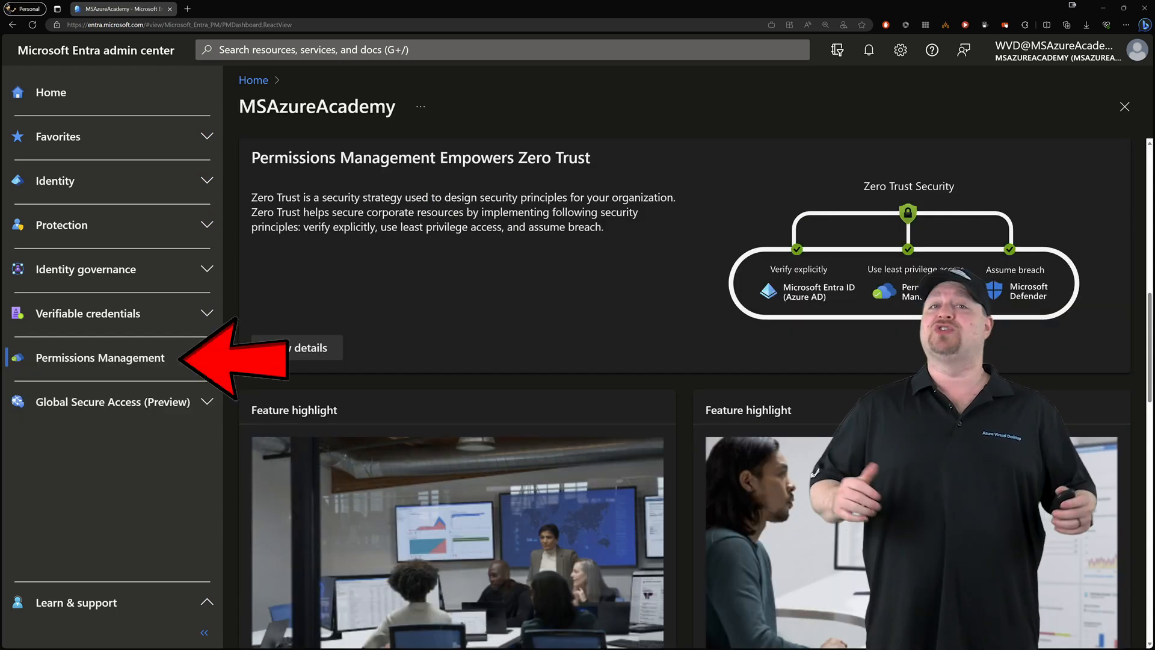
click(111, 401)
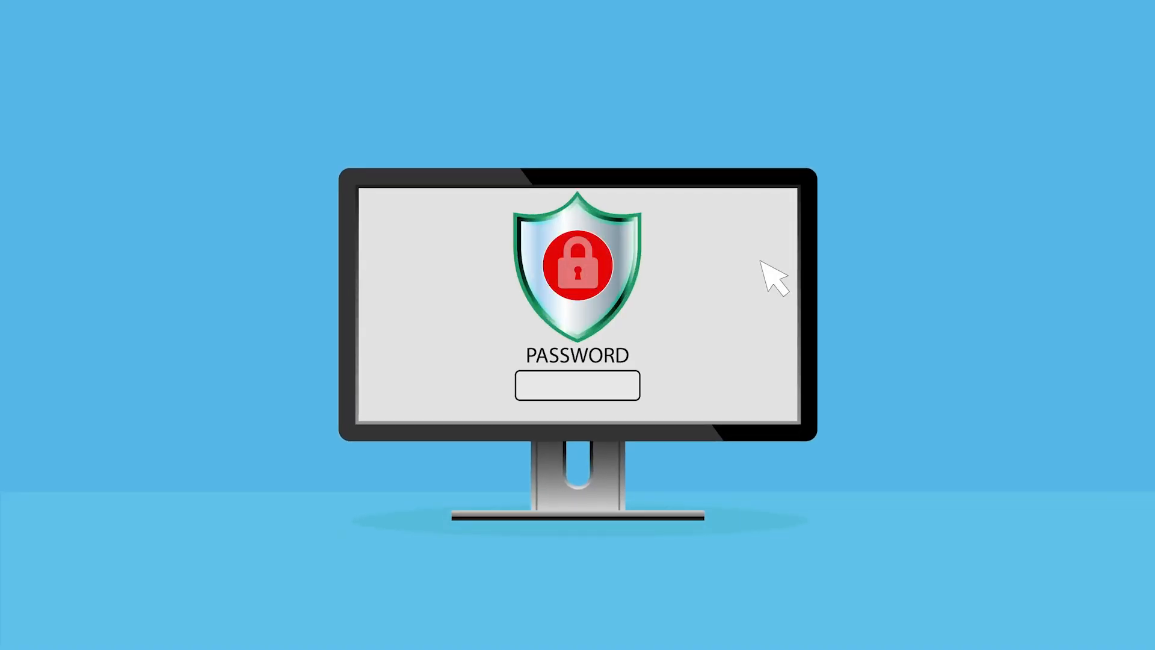
text(********)
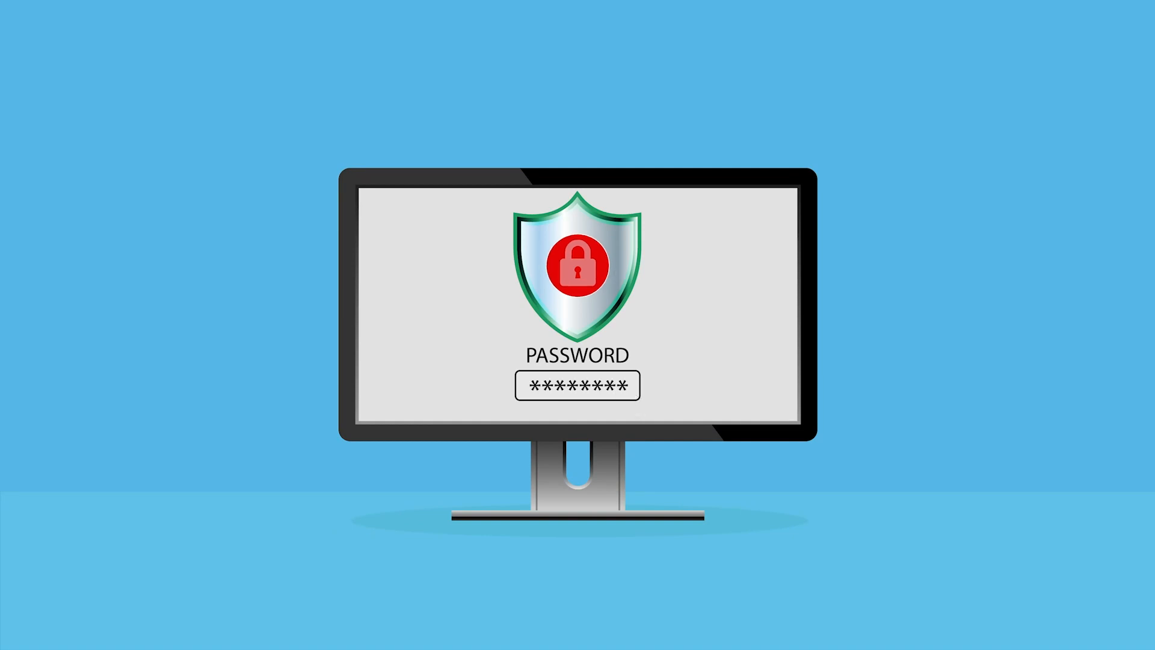